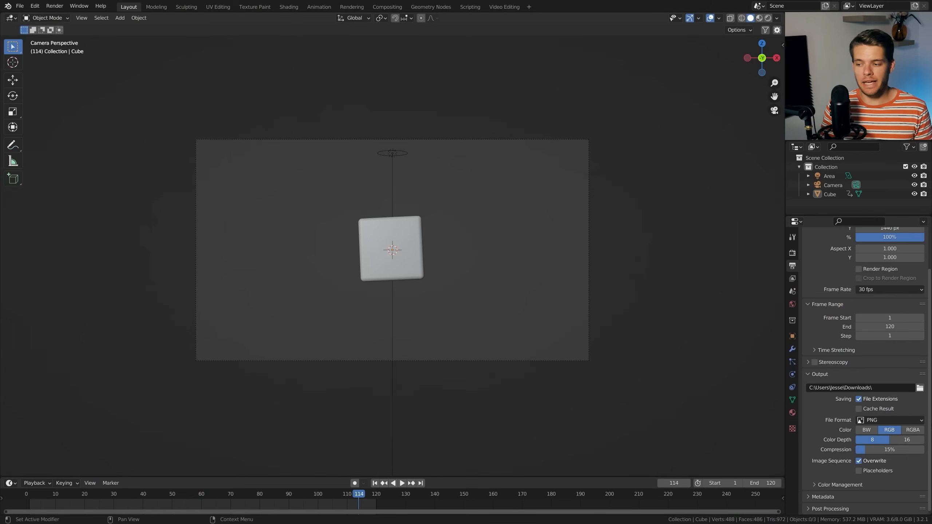
- Switch the output file format to FFmpeg Video with a QuickTime container
click(913, 429)
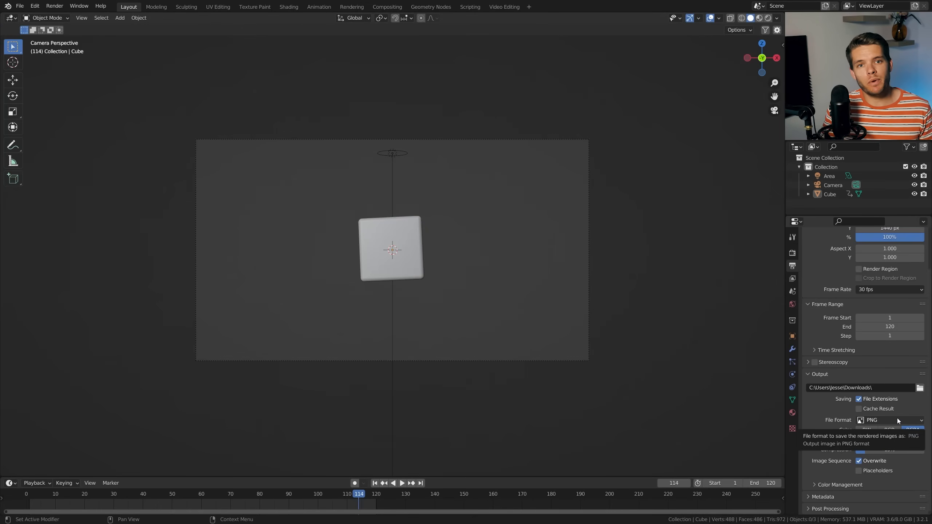
click(890, 420)
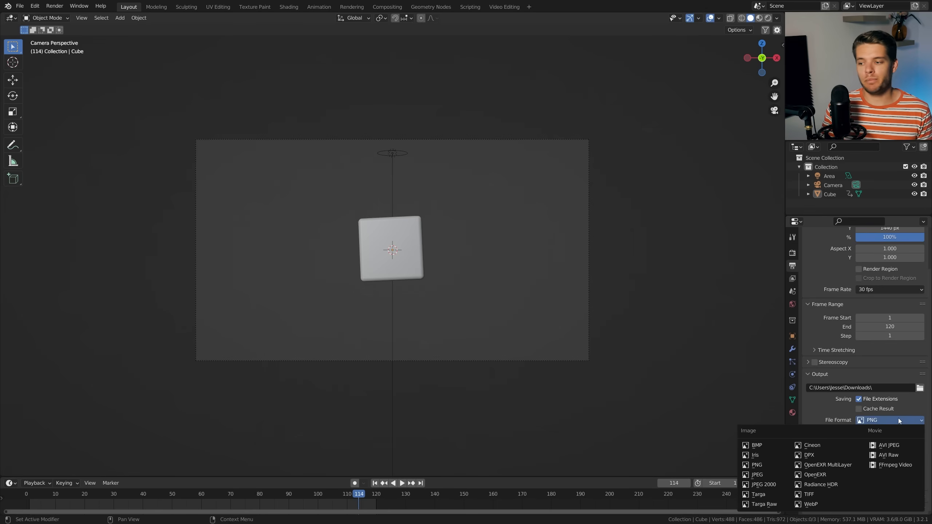
click(891, 465)
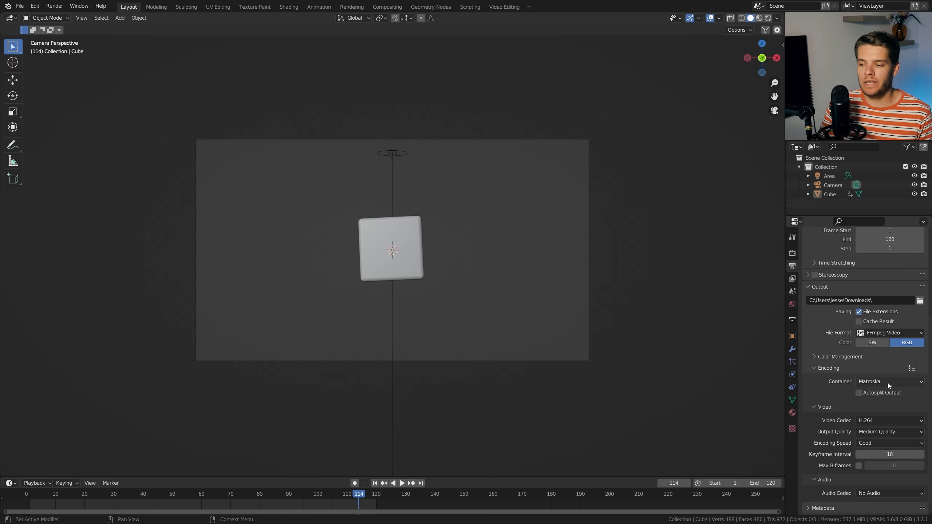
mouse_move(888, 385)
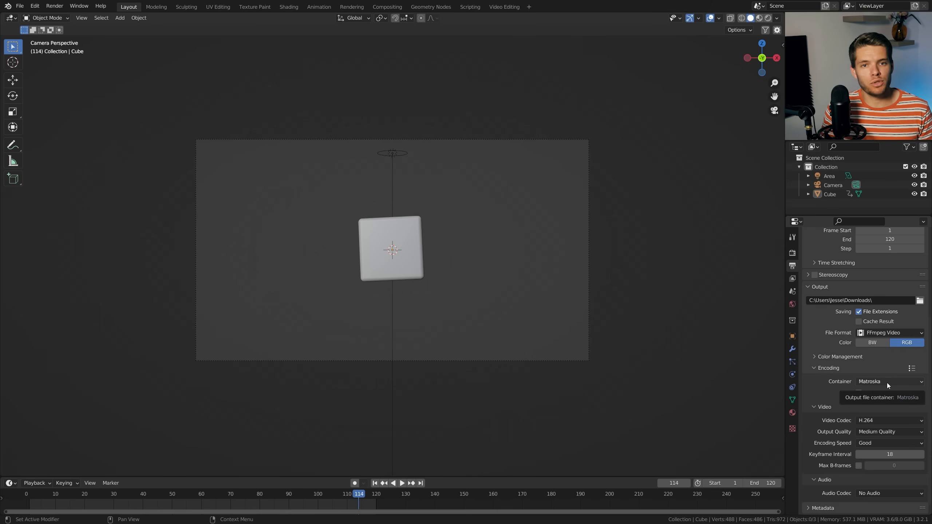
click(886, 382)
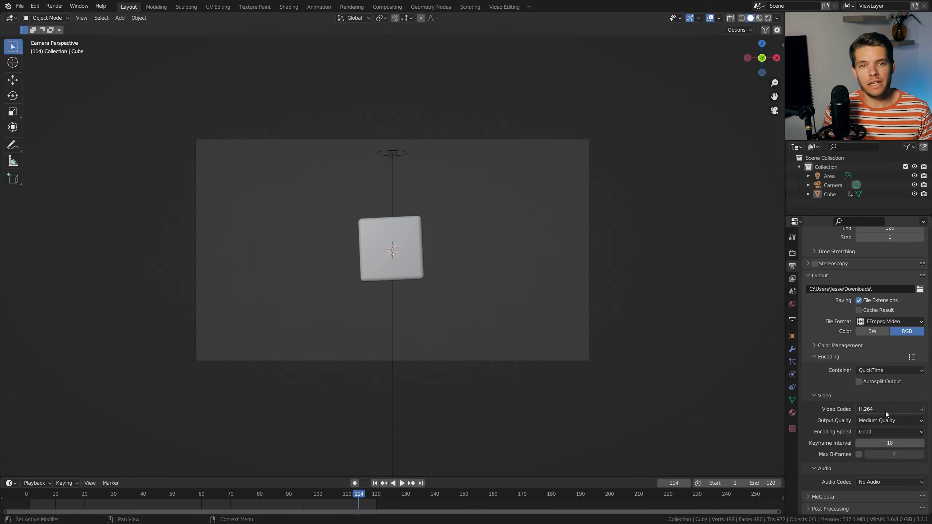
- Choose the QT rle / QT Animation codec with RGBA colour
click(886, 408)
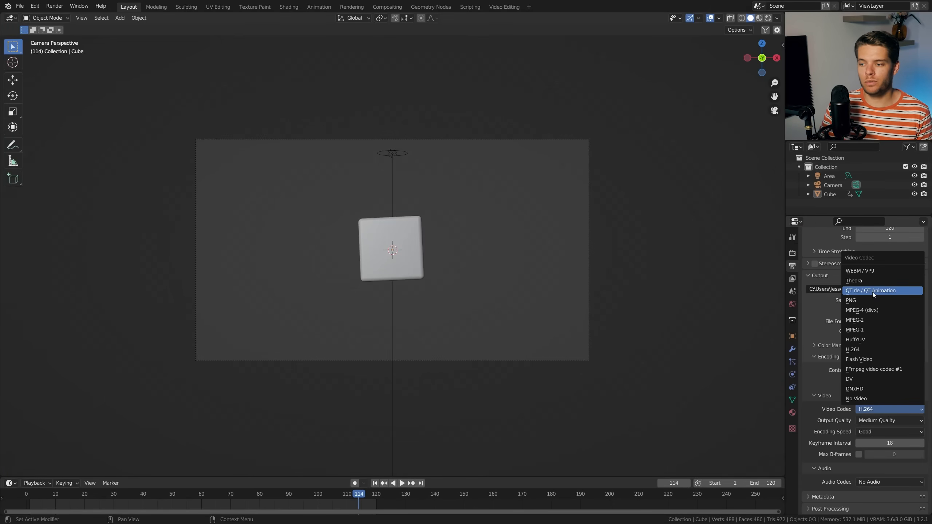
click(870, 290)
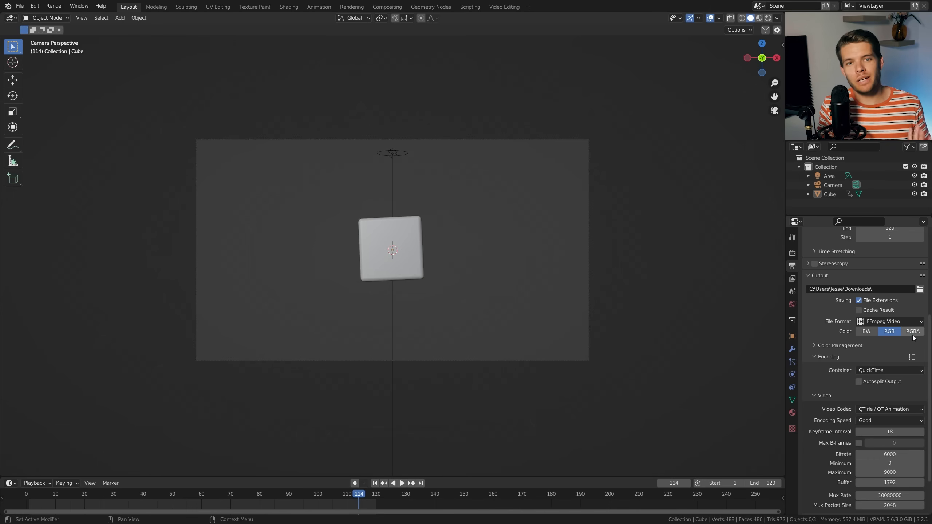
click(912, 331)
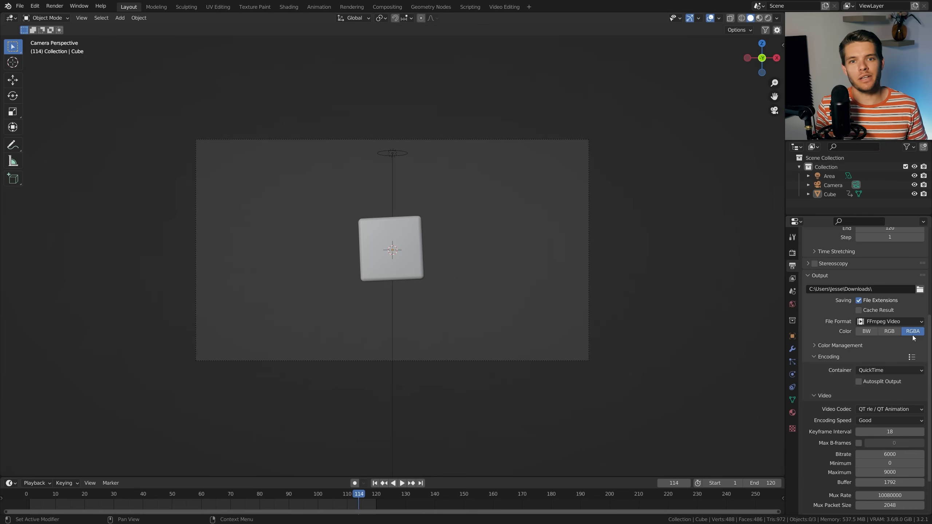
click(55, 6)
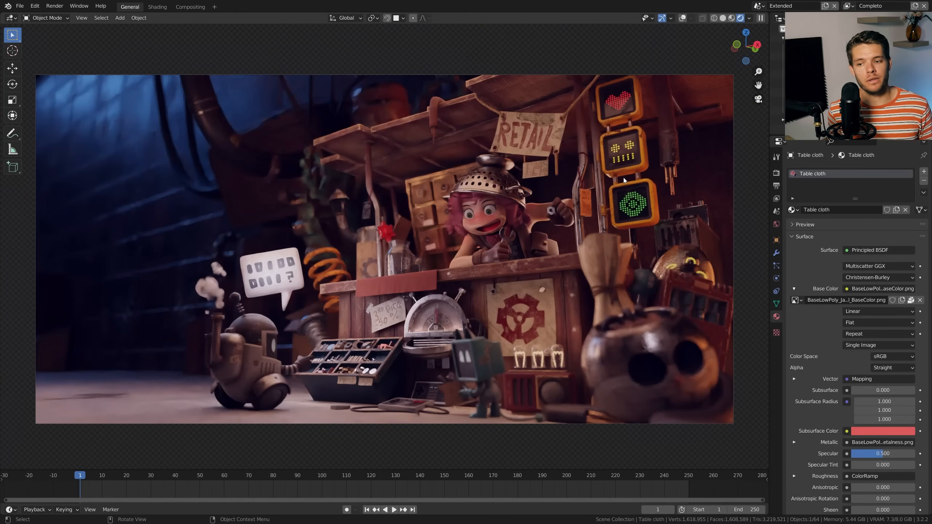
mouse_move(552, 179)
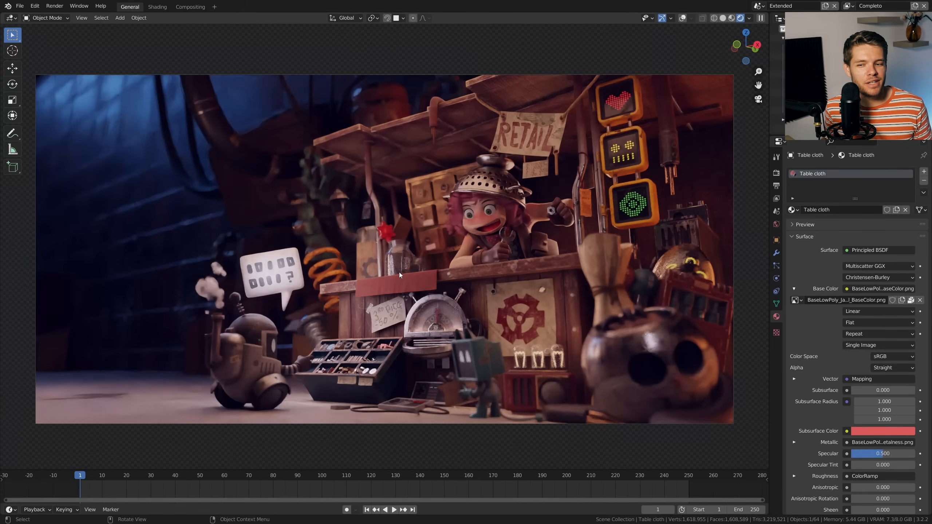
mouse_move(391, 276)
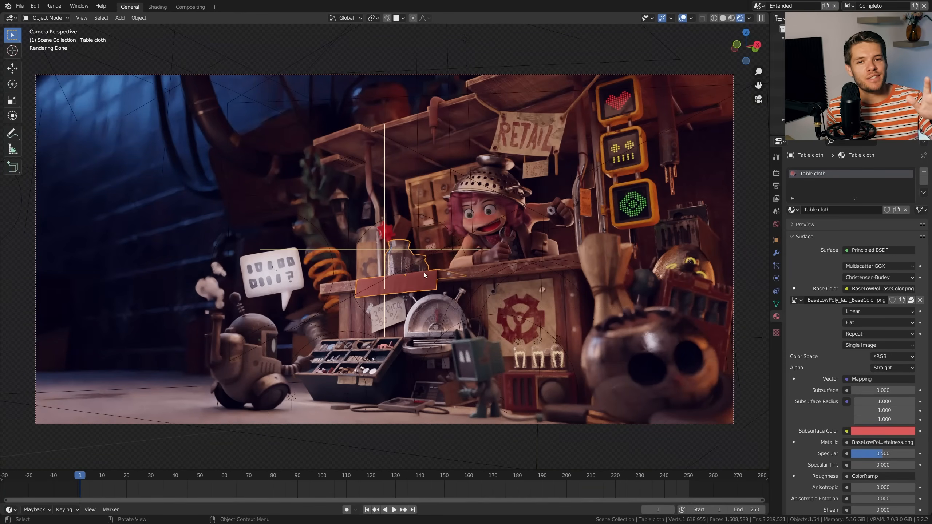
mouse_move(481, 226)
text(Material Override)
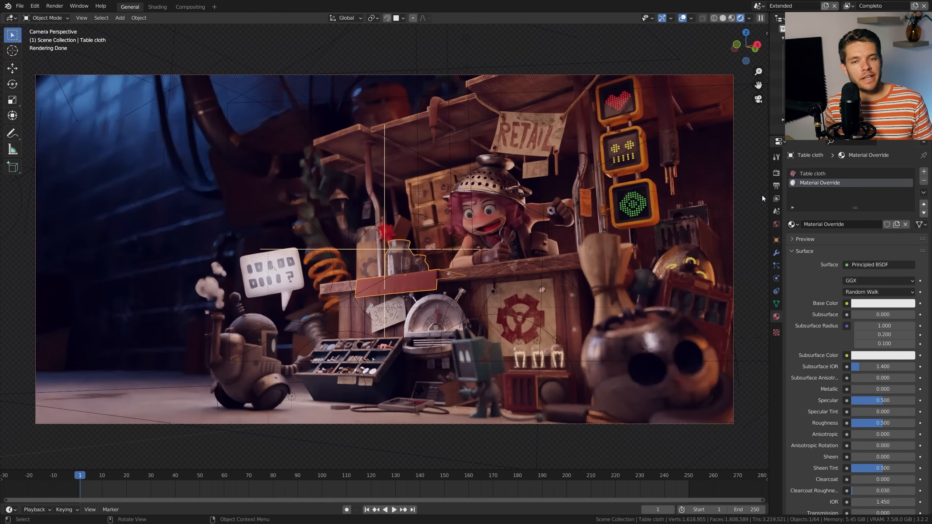
mouse_move(775, 199)
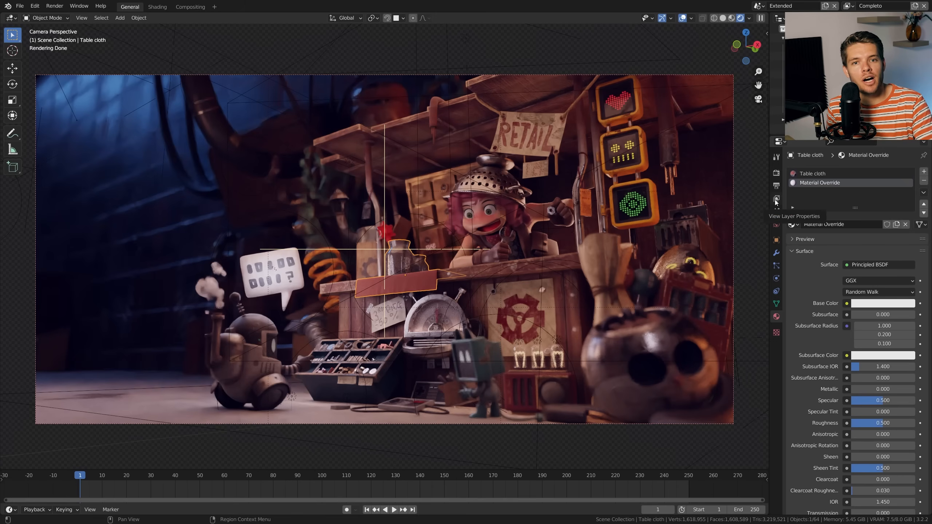
- Go to View Layer Properties and click the Material Override field
click(776, 199)
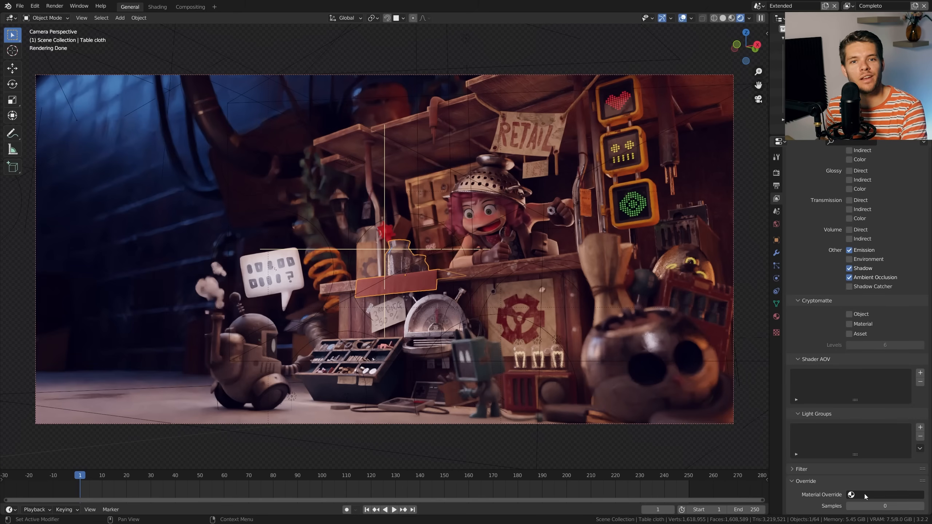
click(852, 494)
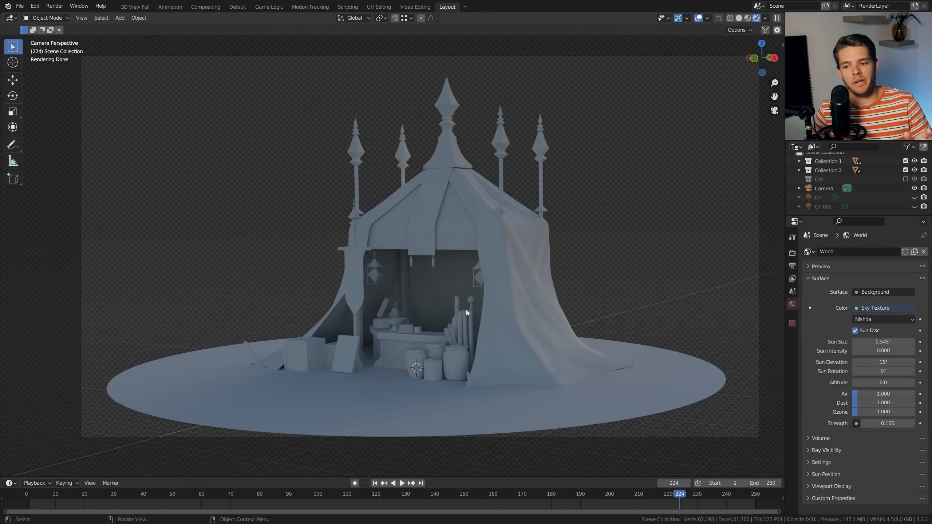
mouse_move(366, 272)
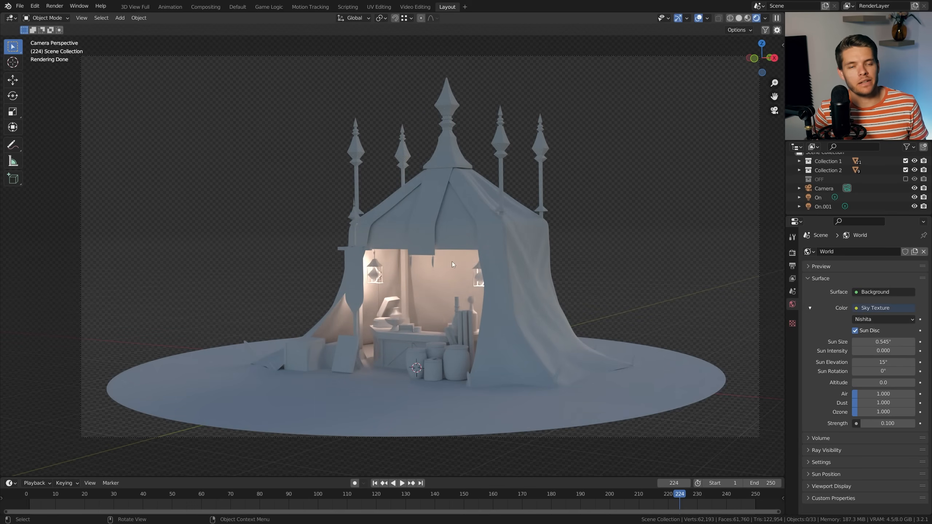
mouse_move(391, 313)
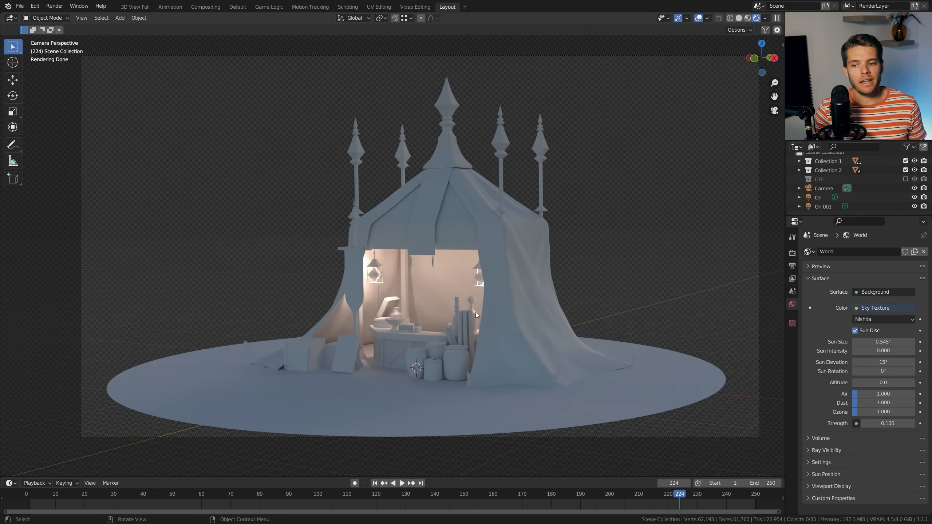
mouse_move(476, 303)
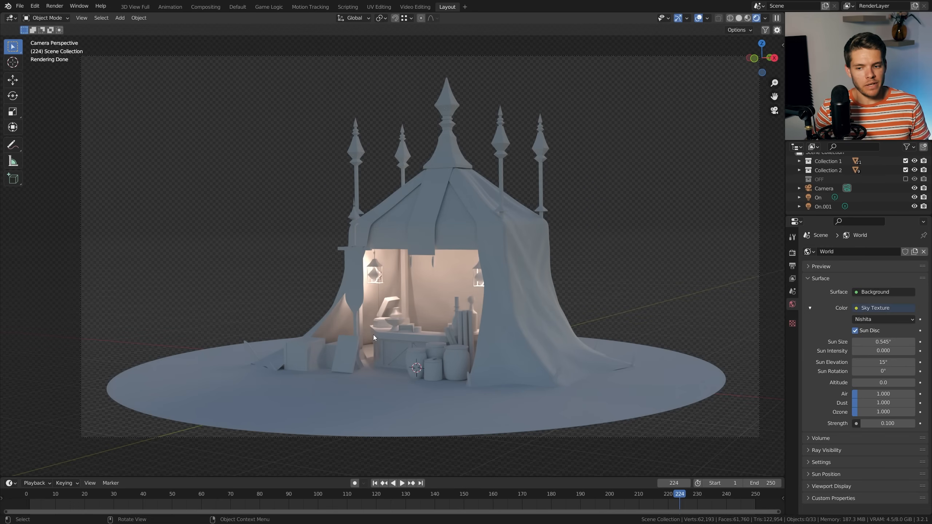
mouse_move(421, 347)
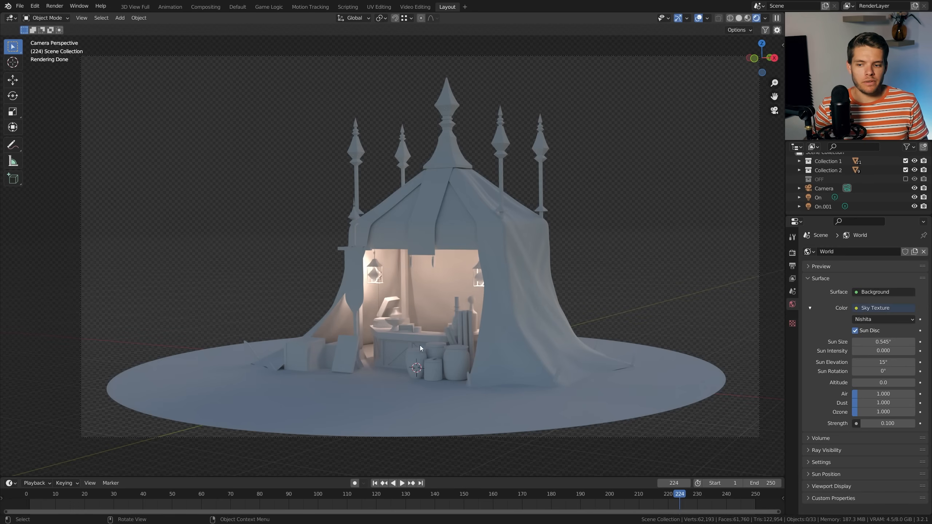
mouse_move(411, 319)
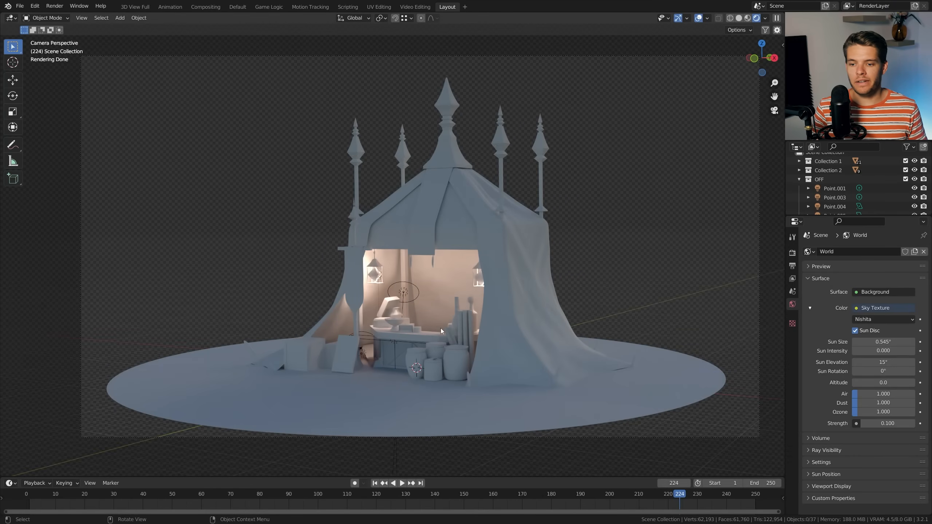
- Open the file with the red bevelled cube
click(834, 206)
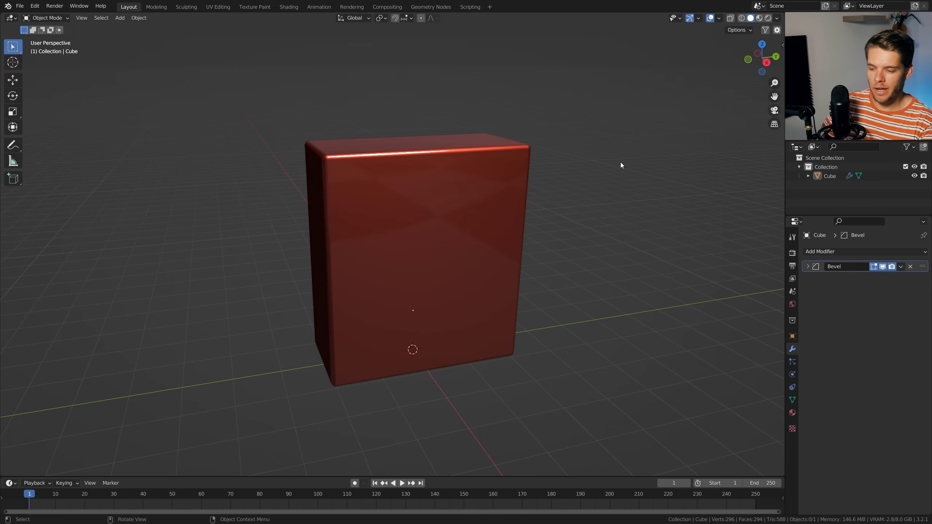
click(458, 179)
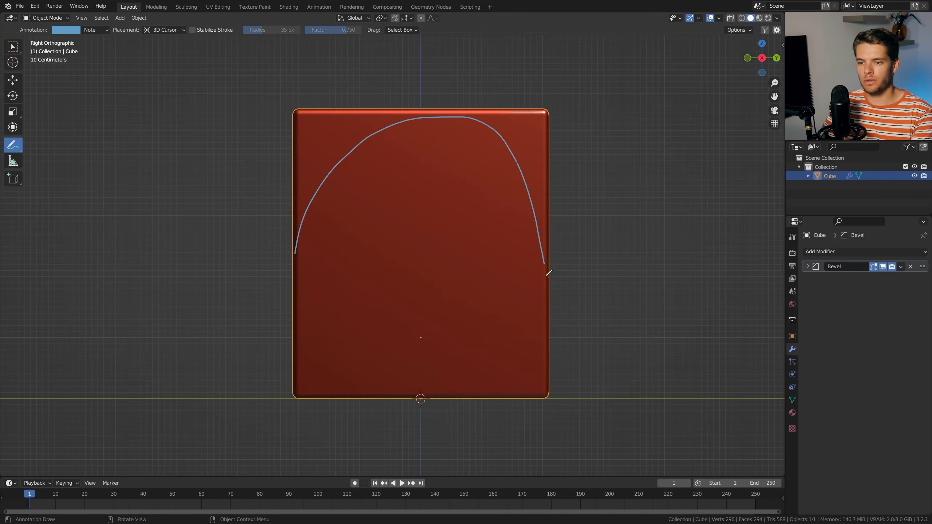
key(Tab)
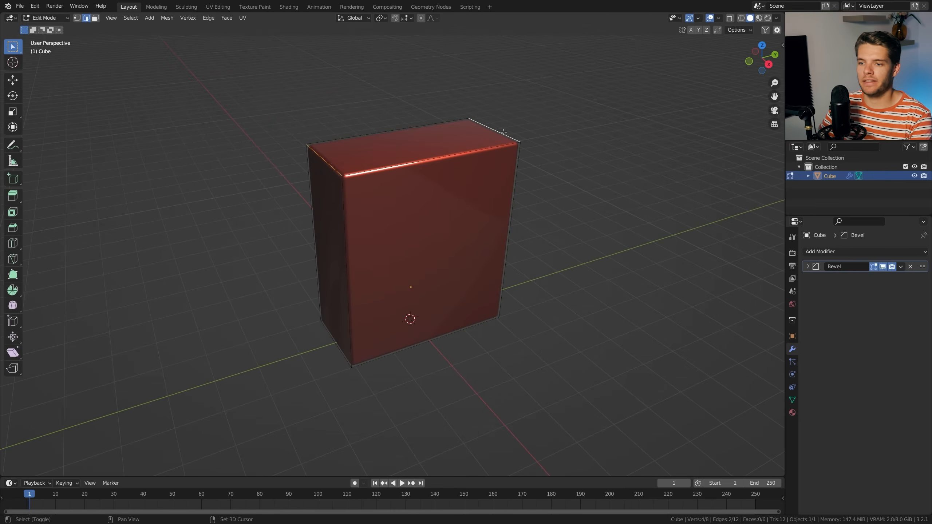
key(ctrl+b)
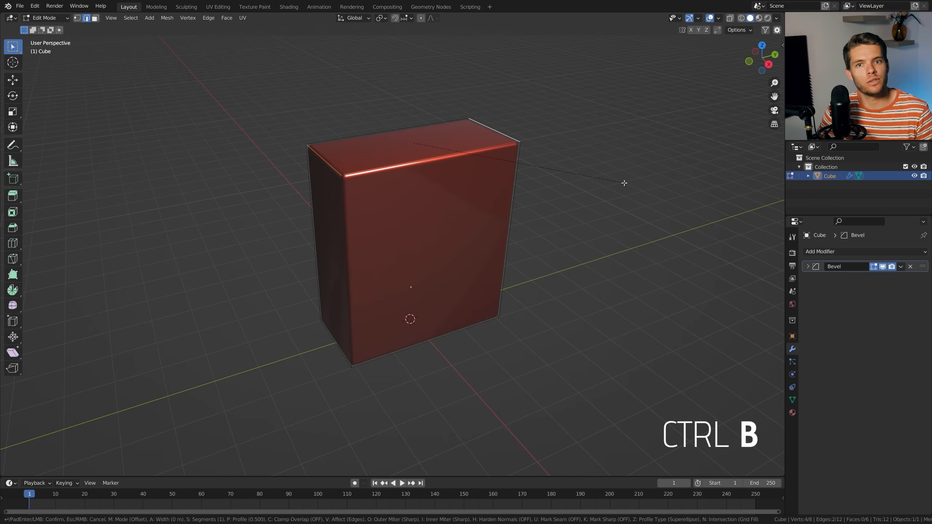
drag(624, 182, 675, 238)
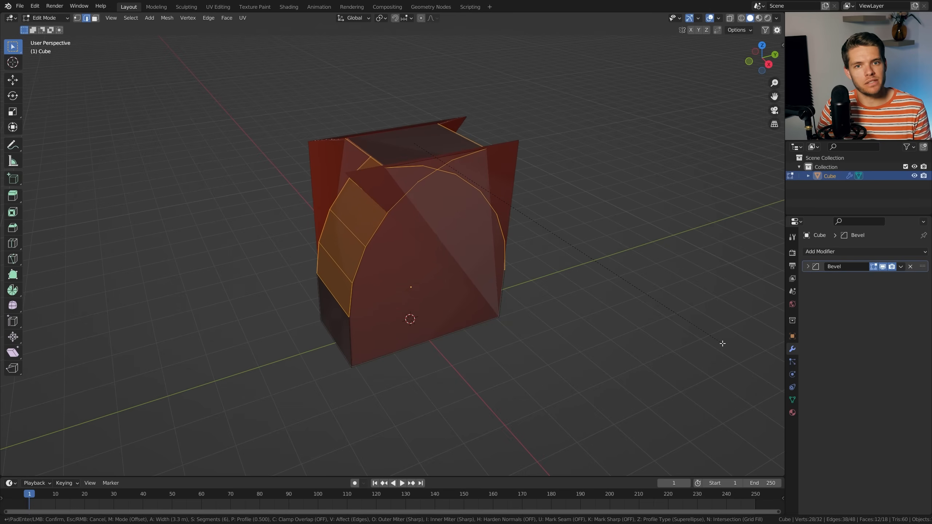
click(34, 6)
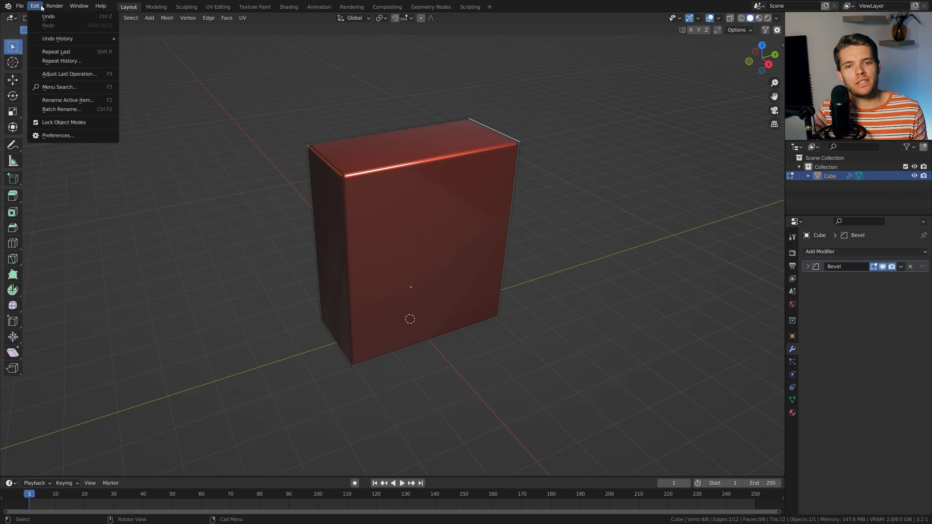
- Search Preferences add-ons for 'loo' to enable LoopTools, then return to the model
click(57, 135)
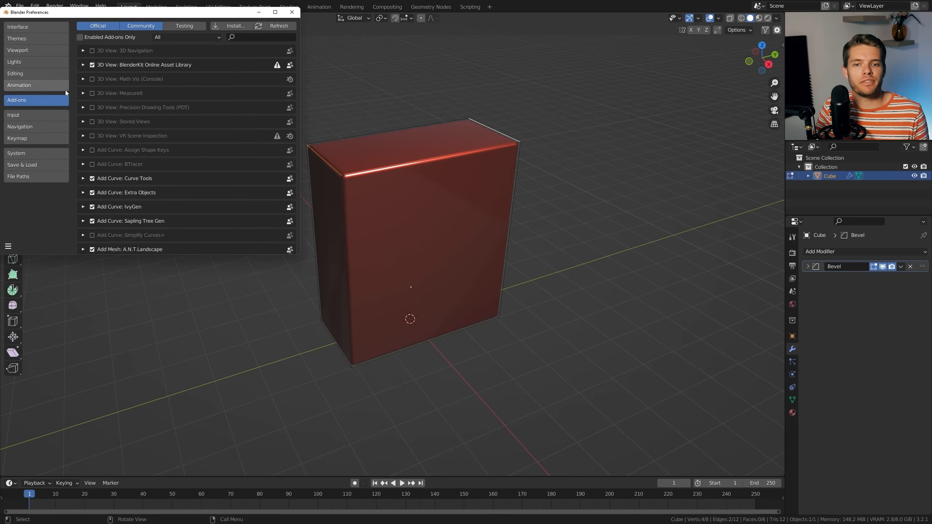
text(loo)
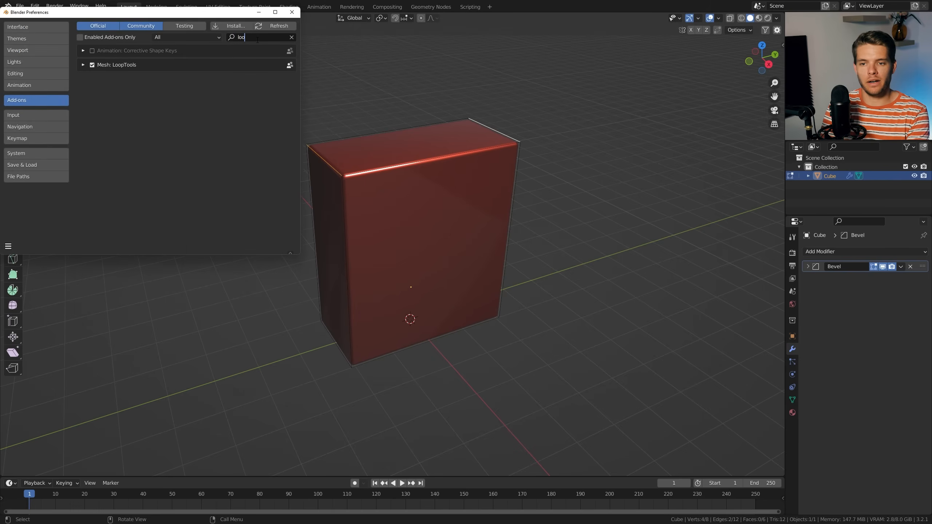
click(292, 12)
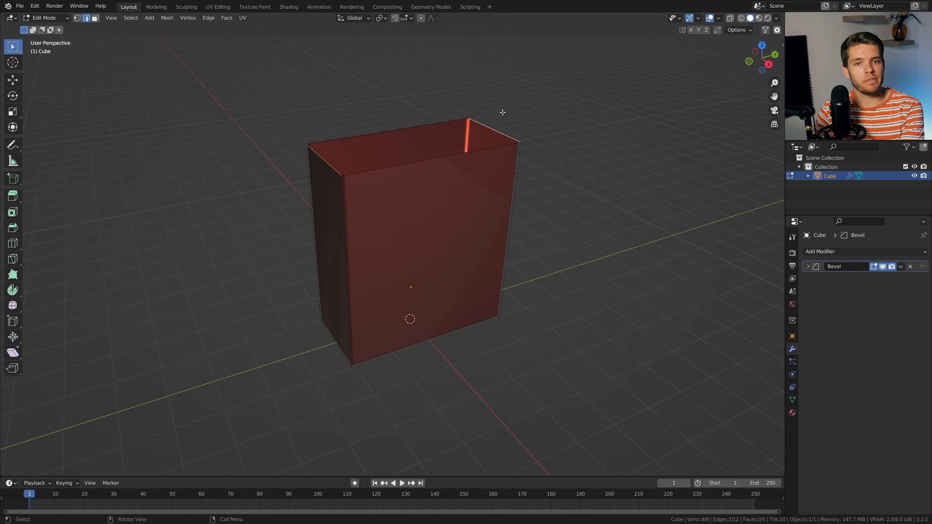
mouse_move(428, 139)
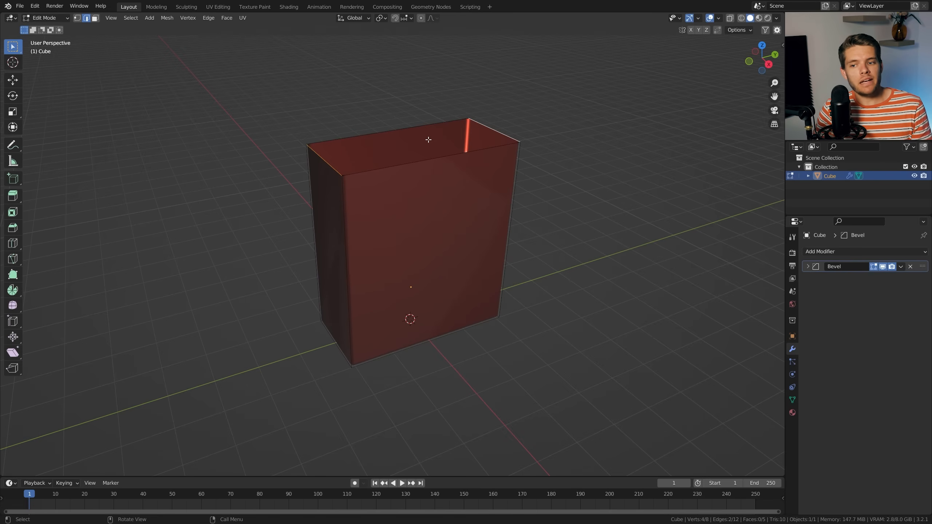
- Bridge the open top edge loop with 6 cuts and Blend Surface interpolation
right_click(429, 139)
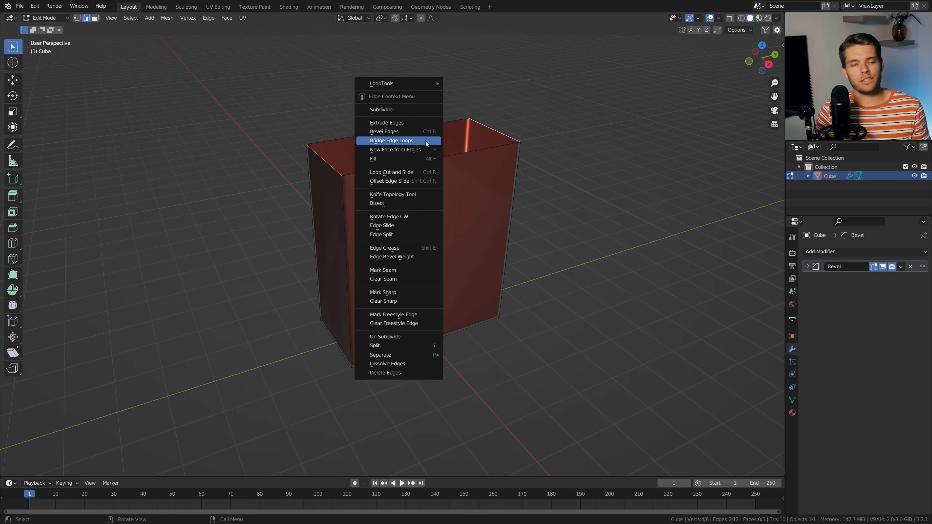
click(391, 140)
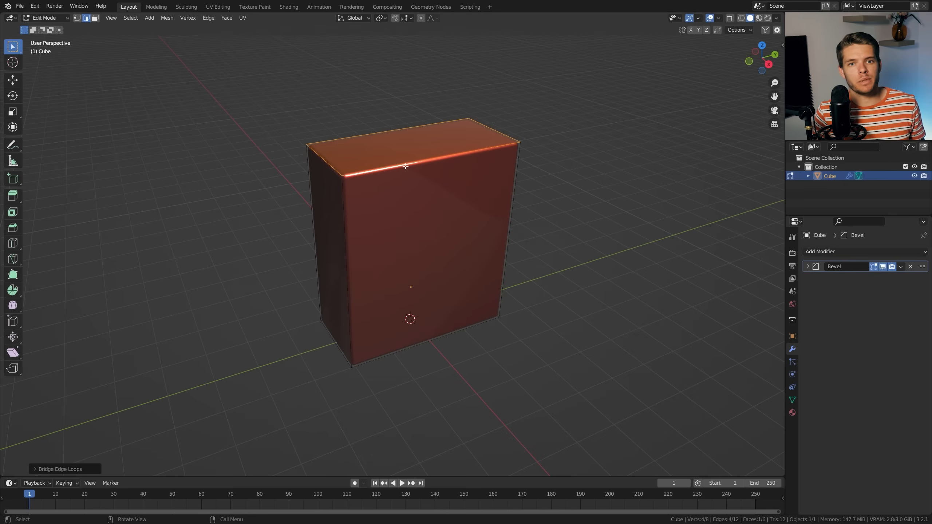
mouse_move(167, 430)
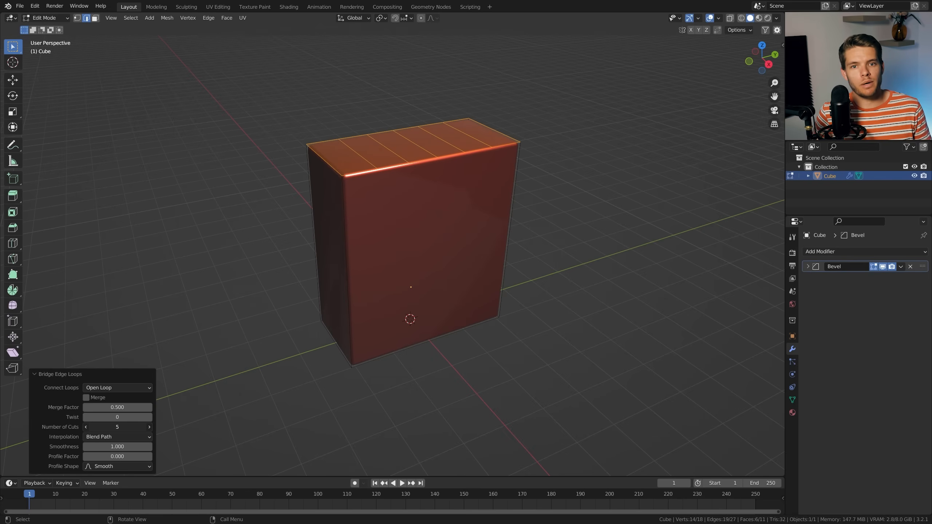
click(149, 427)
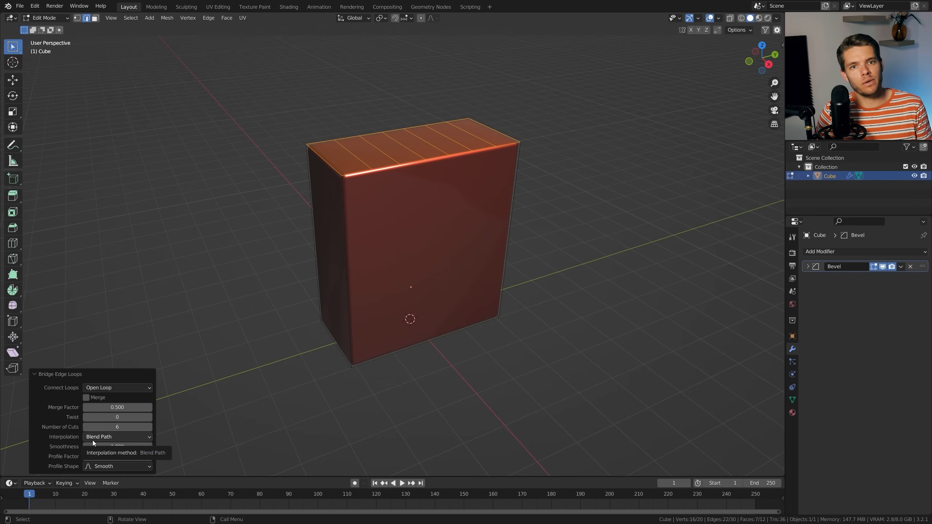
click(117, 436)
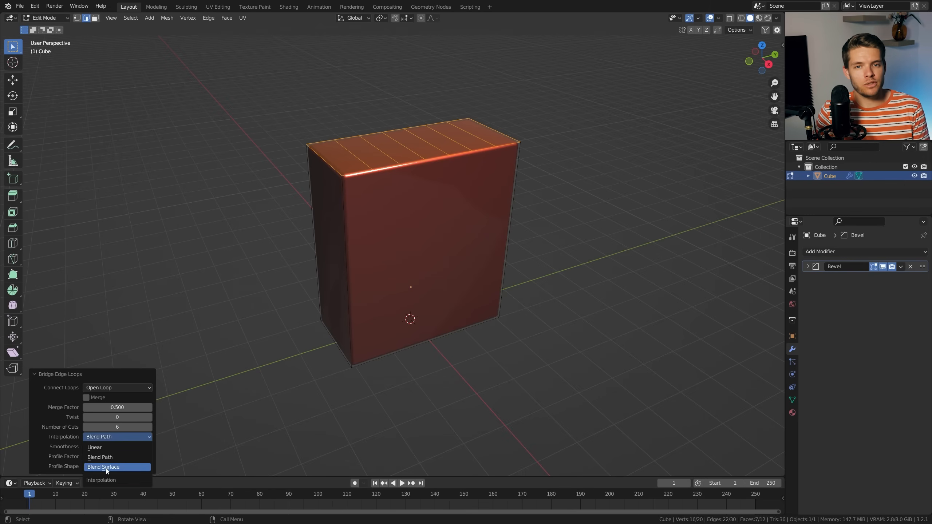
click(103, 467)
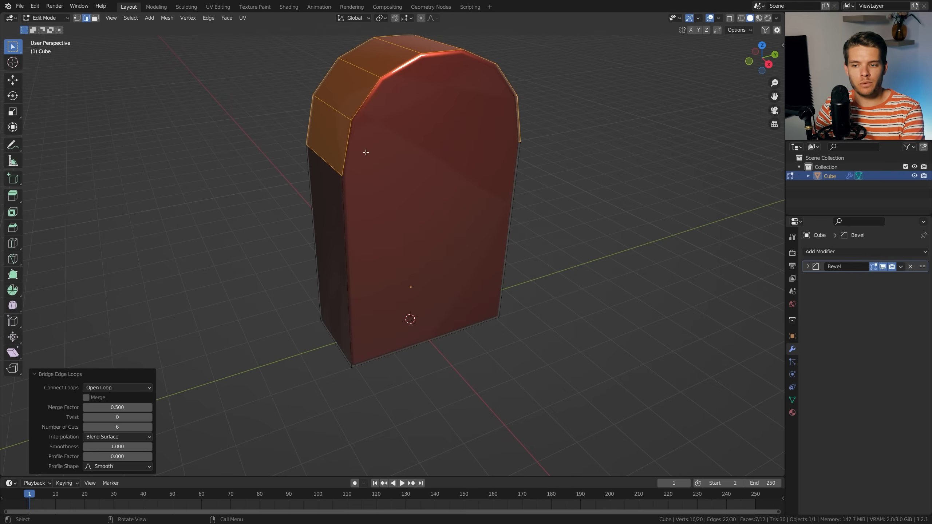
mouse_move(199, 327)
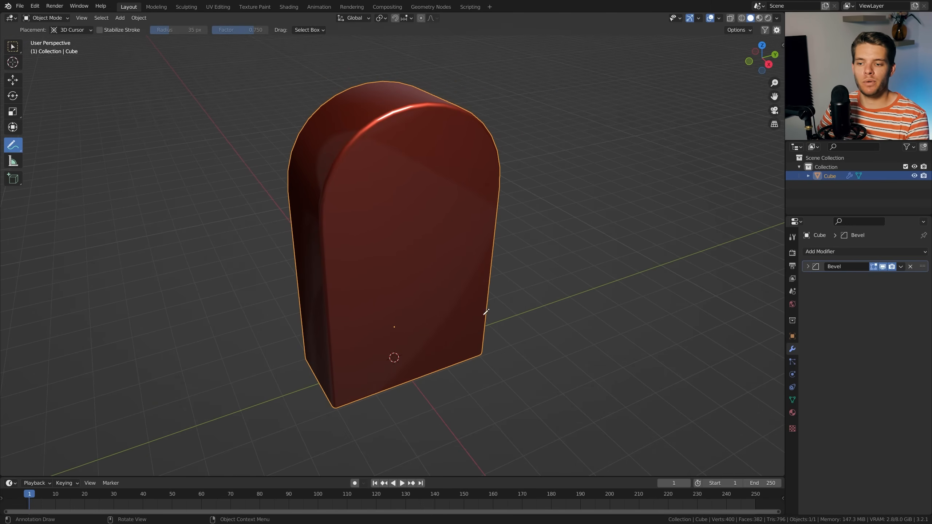
- Open the dark room scene viewed through its camera in rendered mode
click(289, 5)
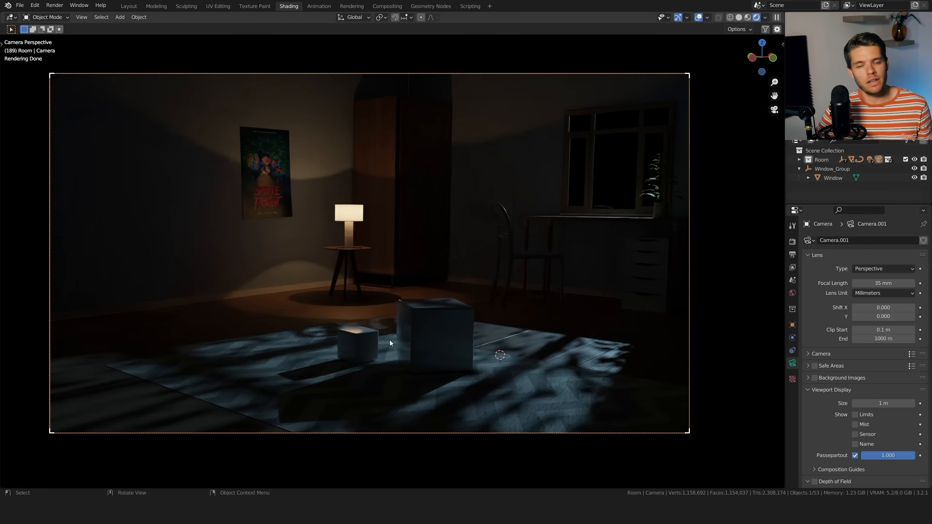
mouse_move(658, 87)
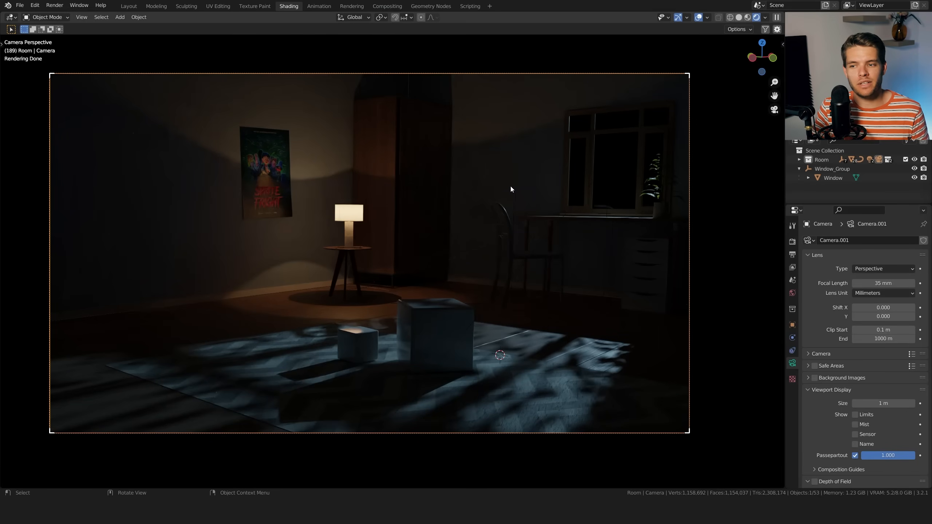
mouse_move(346, 347)
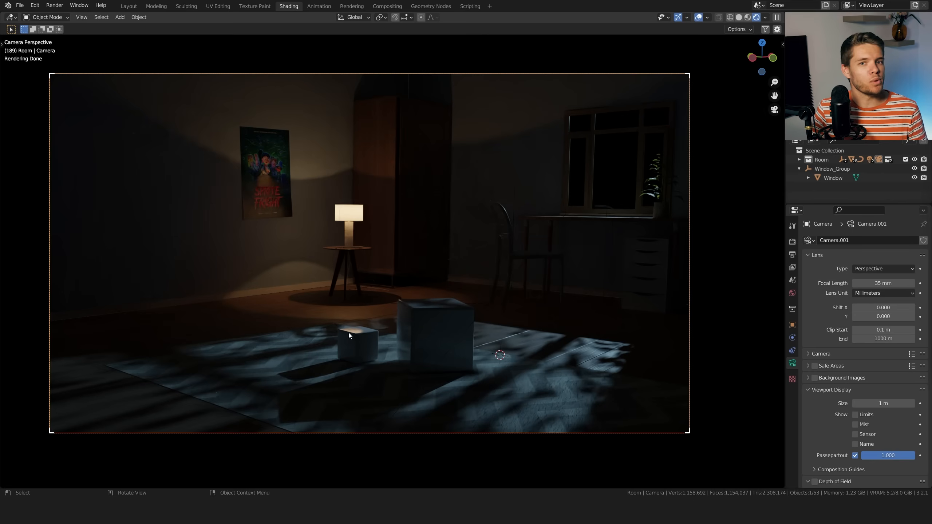
mouse_move(462, 290)
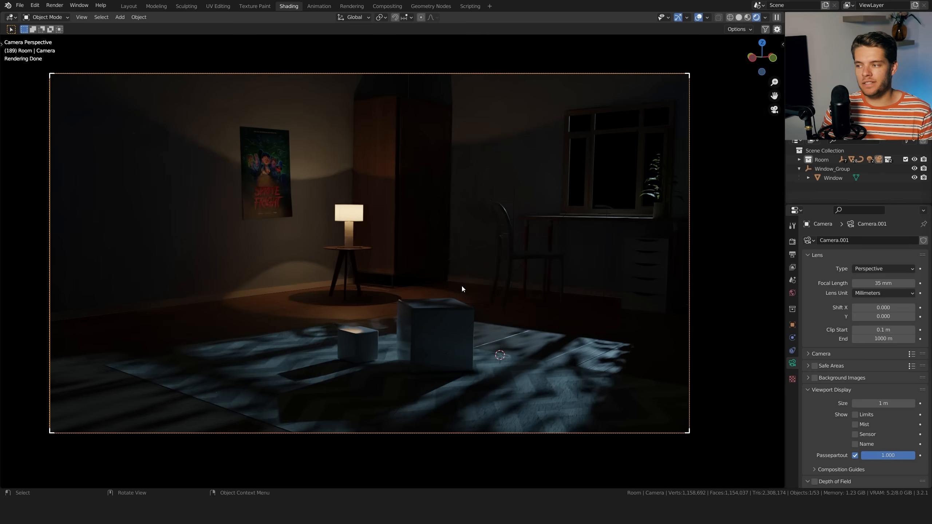
mouse_move(614, 167)
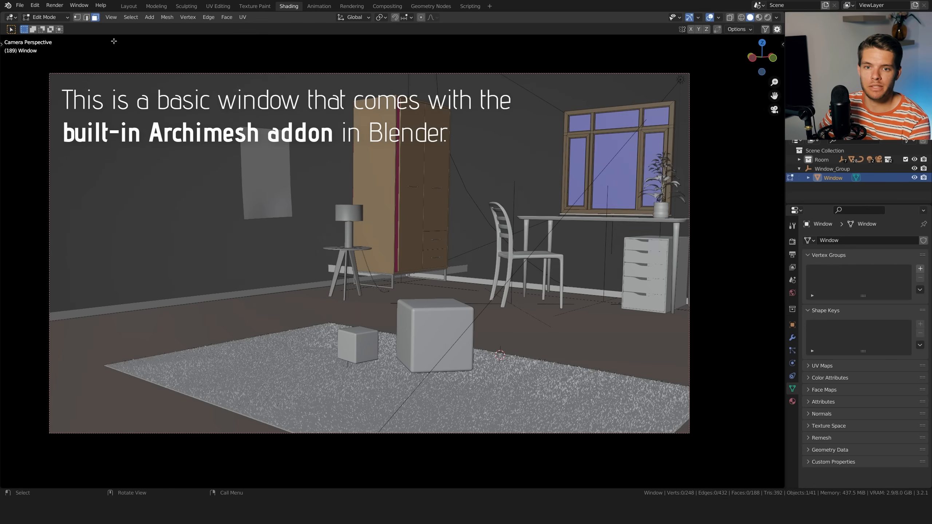
mouse_move(590, 120)
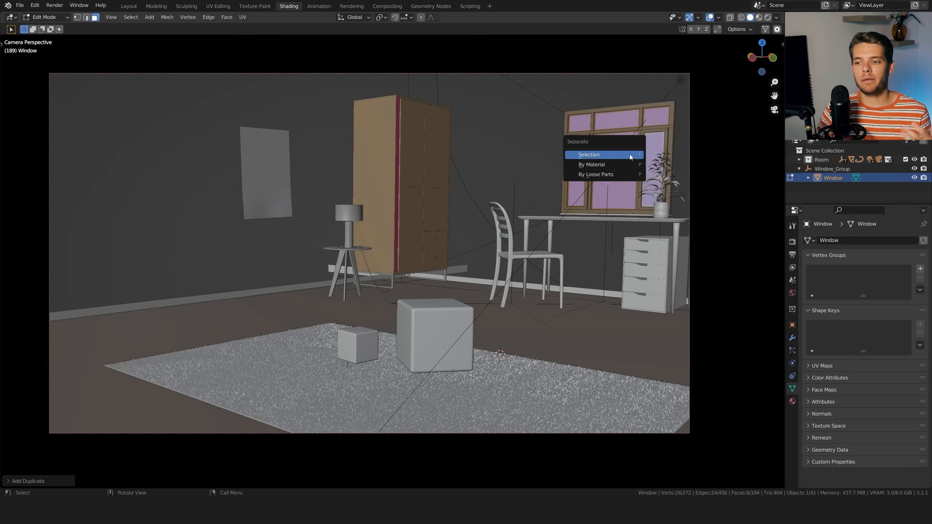
- Separate the selected window panes into a new object and select it in the Outliner
click(589, 154)
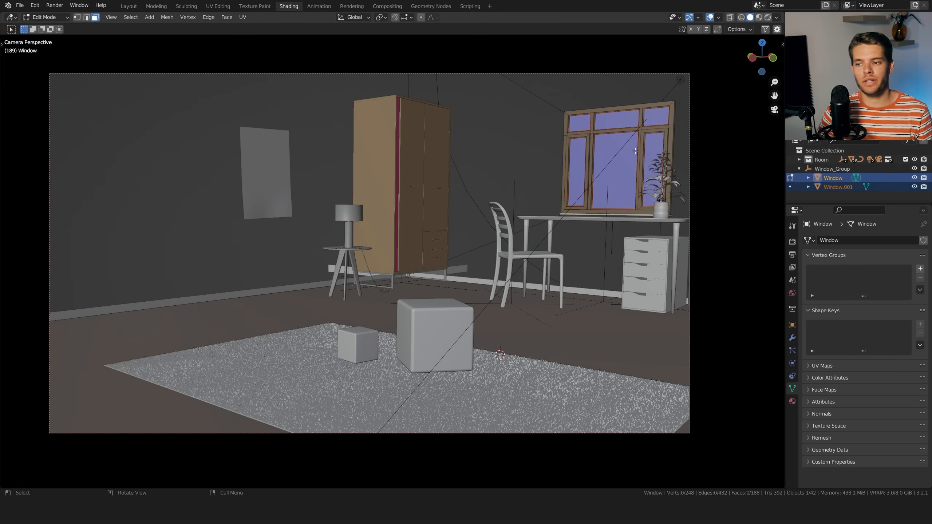
click(838, 186)
text(Ray)
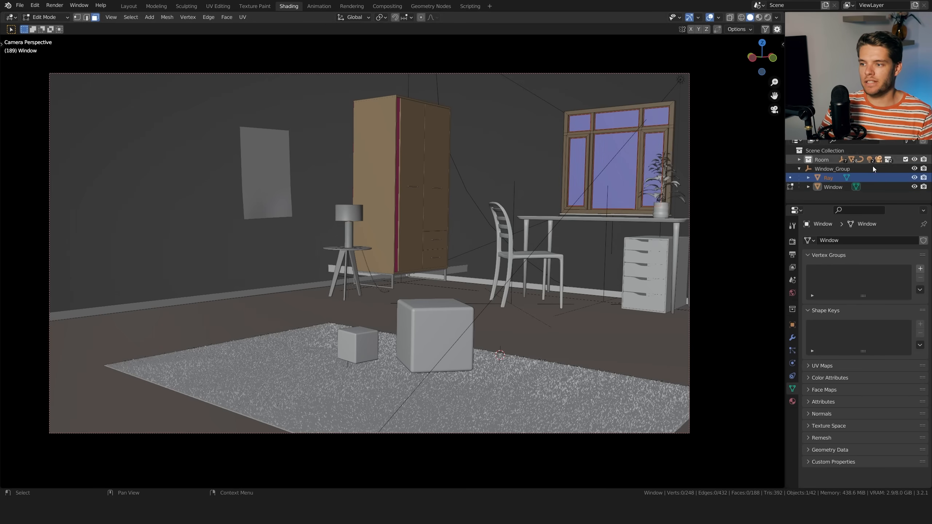
- Extrude the Ray panes down to the floor, scale them, and preview in Rendered shading
key(Tab)
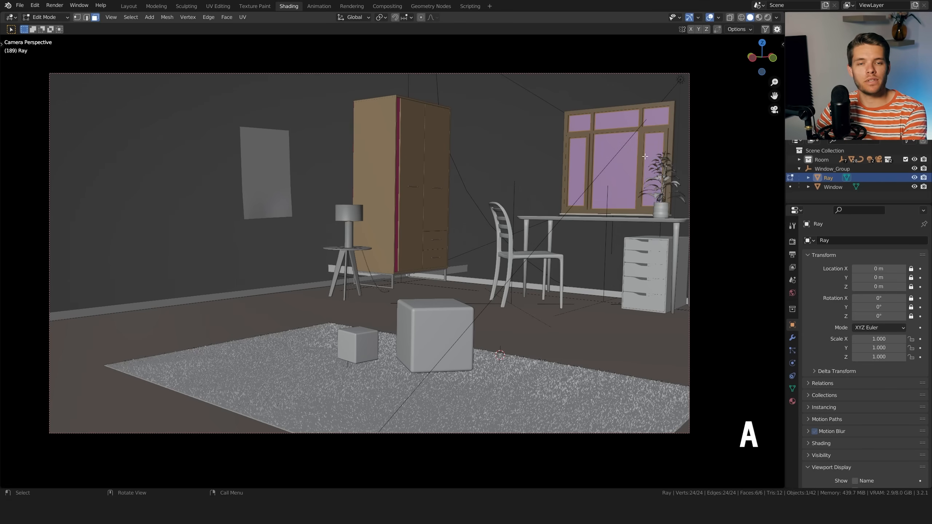
key(e)
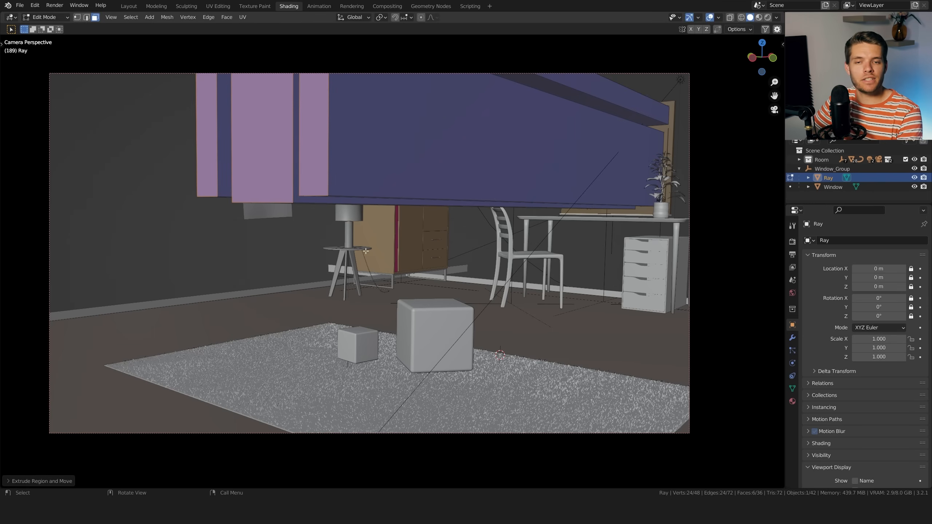
drag(365, 250, 499, 208)
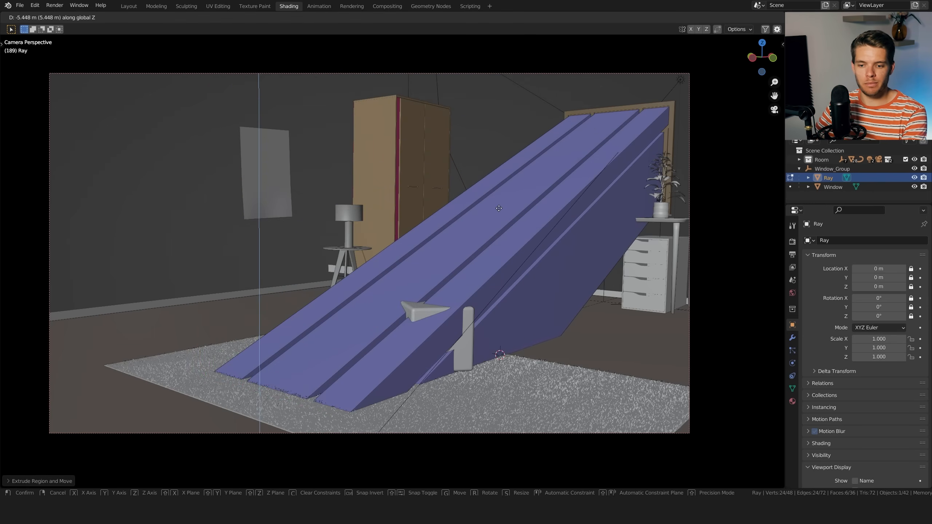
key(s)
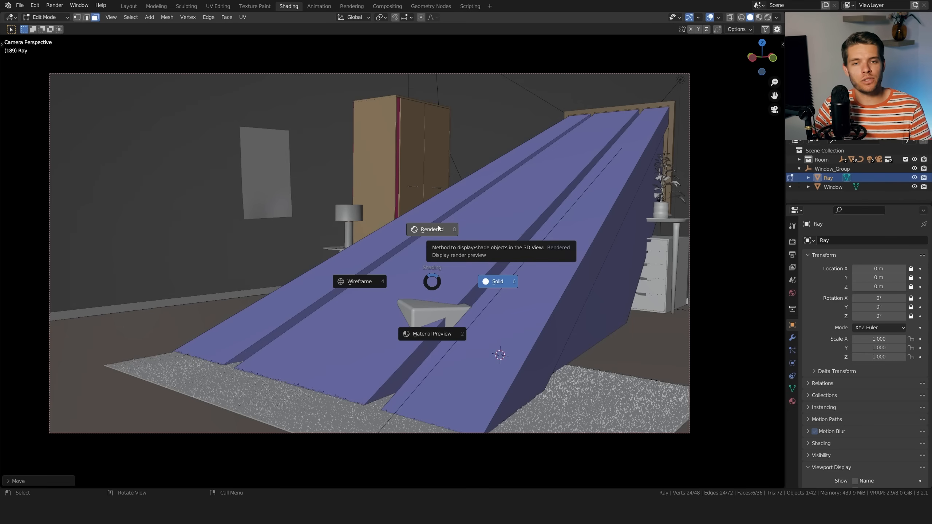
click(431, 229)
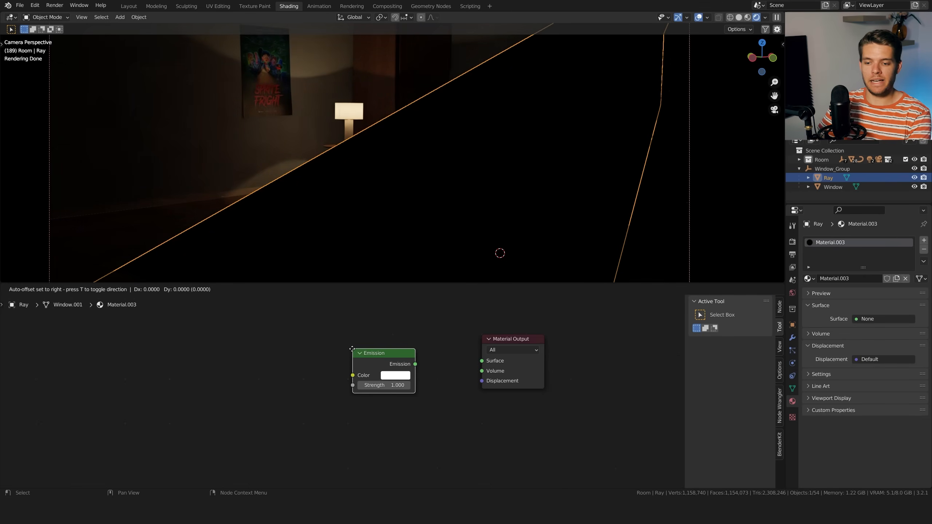
- Connect the Emission node output to the Material Output's Volume socket
drag(416, 363, 481, 371)
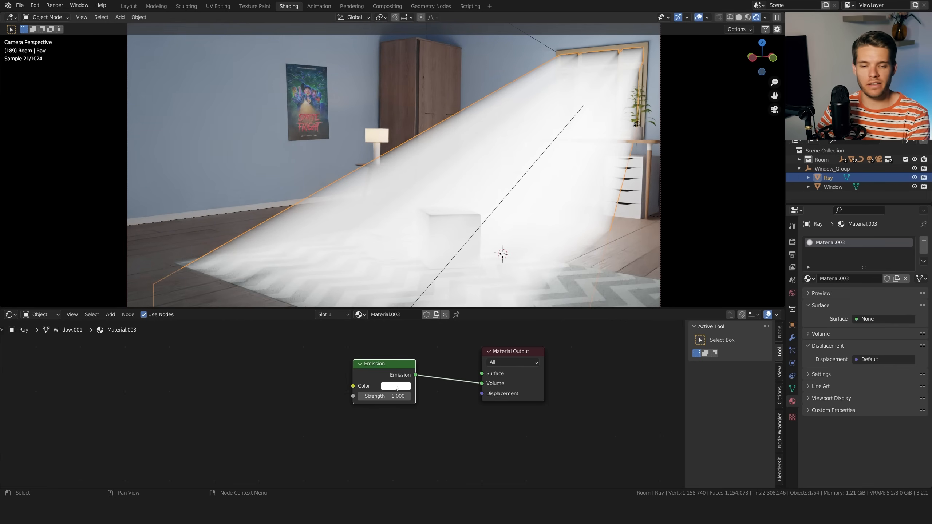
mouse_move(395, 386)
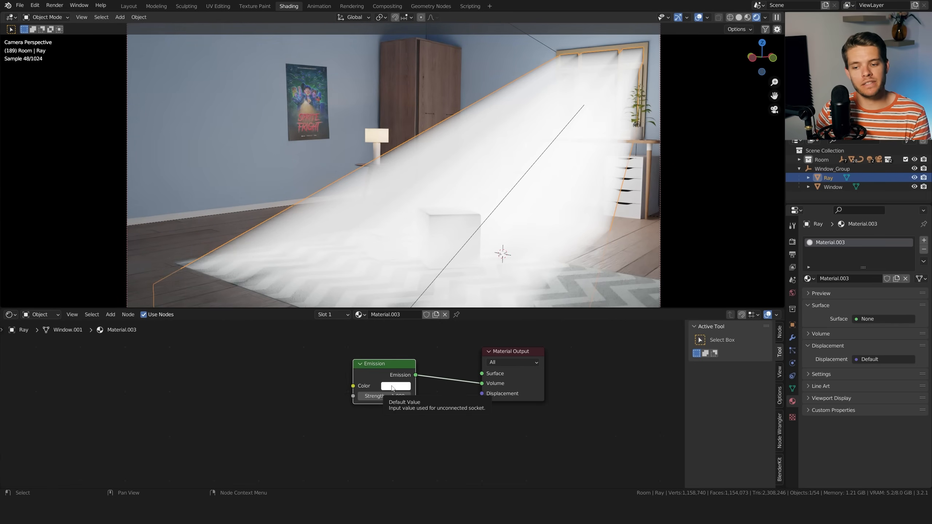
- Set the Emission colour to light blue and strength to 0.05
click(396, 386)
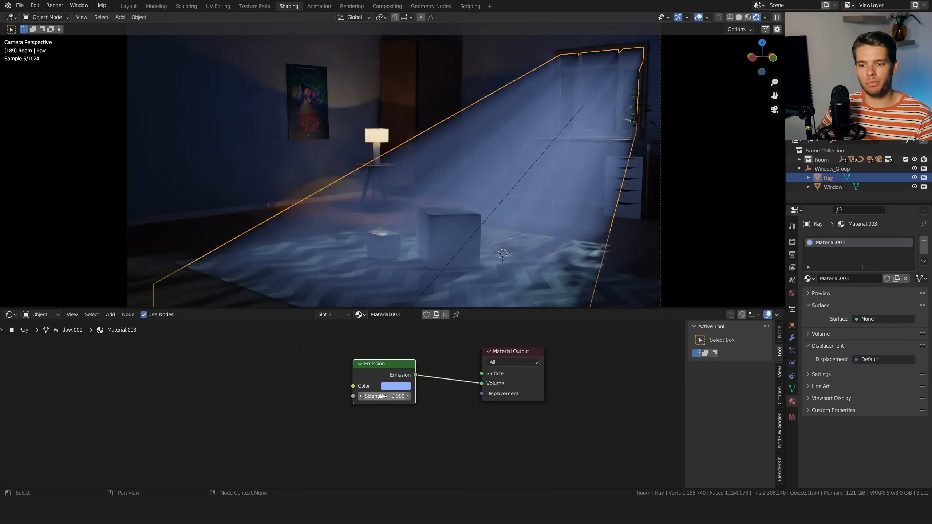
double_click(384, 395)
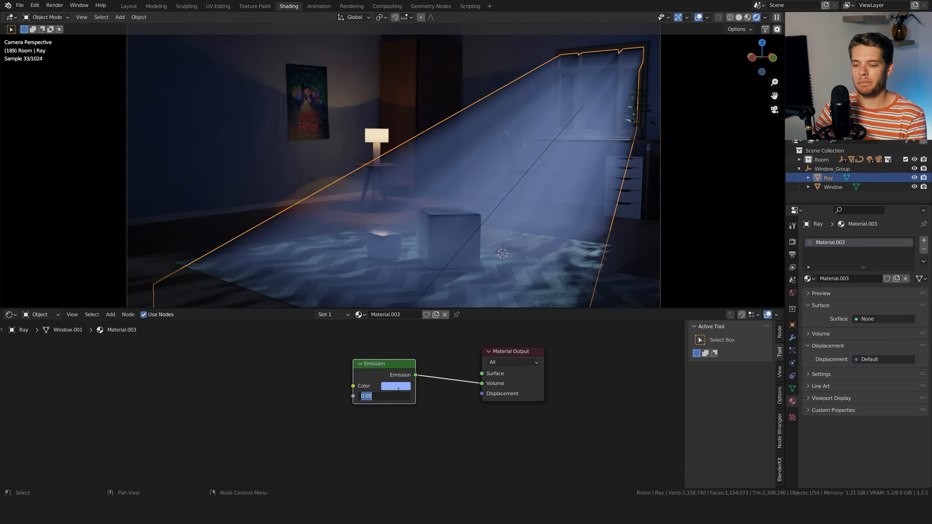